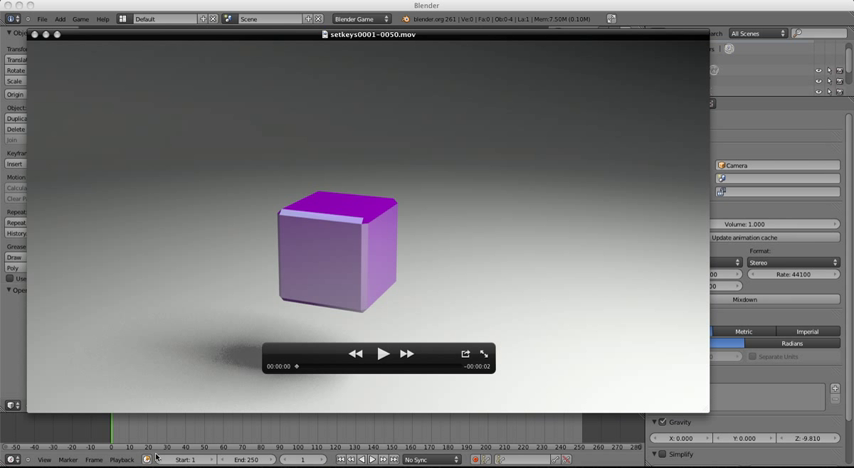
pyautogui.moveTo(212, 456)
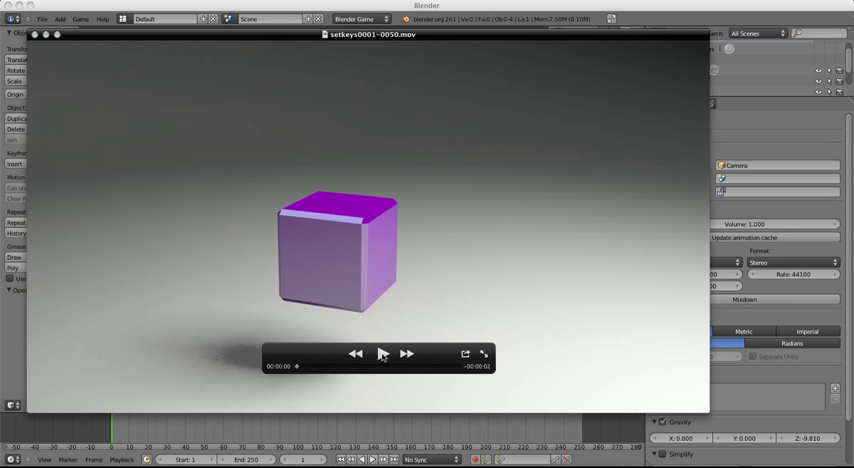
# Add a cube and move its origin to the 3D cursor at its top-left corner
pyautogui.click(380, 354)
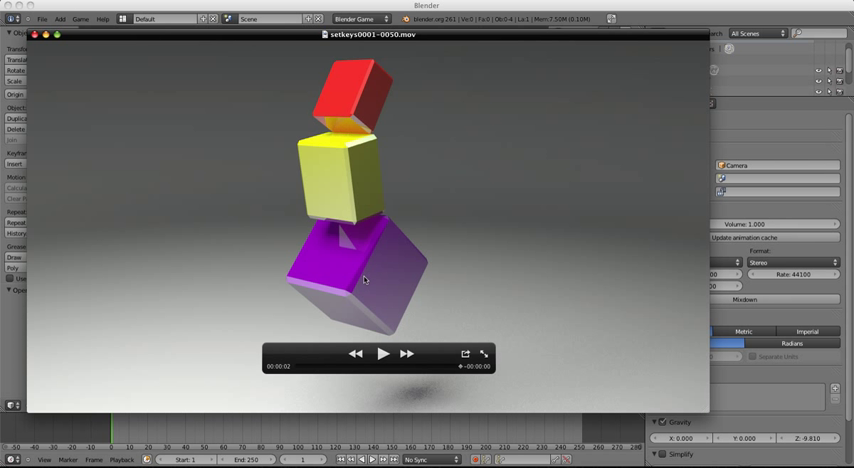
pyautogui.moveTo(332, 188)
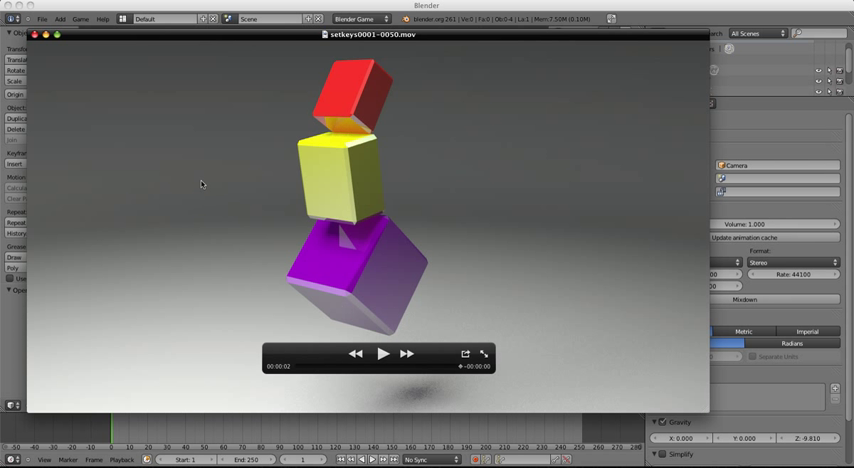
pyautogui.moveTo(118, 88)
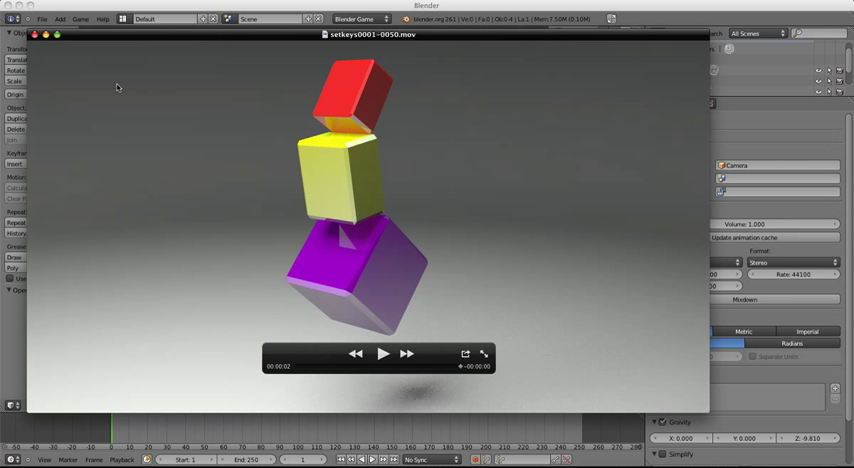
pyautogui.moveTo(124, 92)
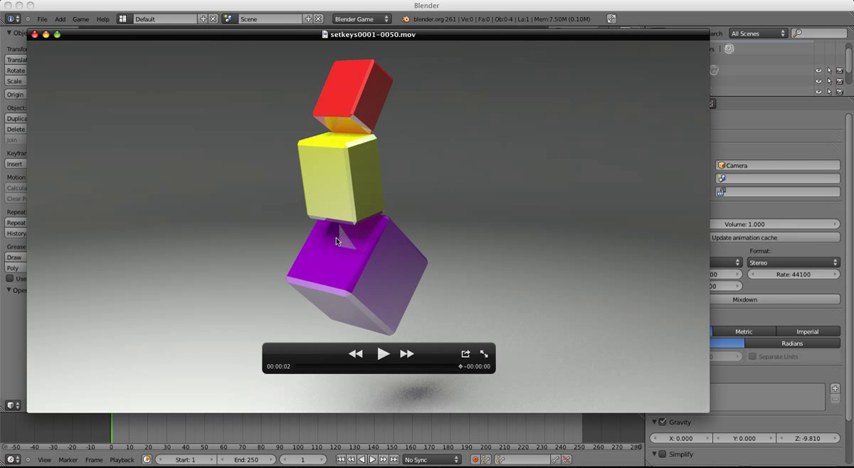
pyautogui.moveTo(336, 264)
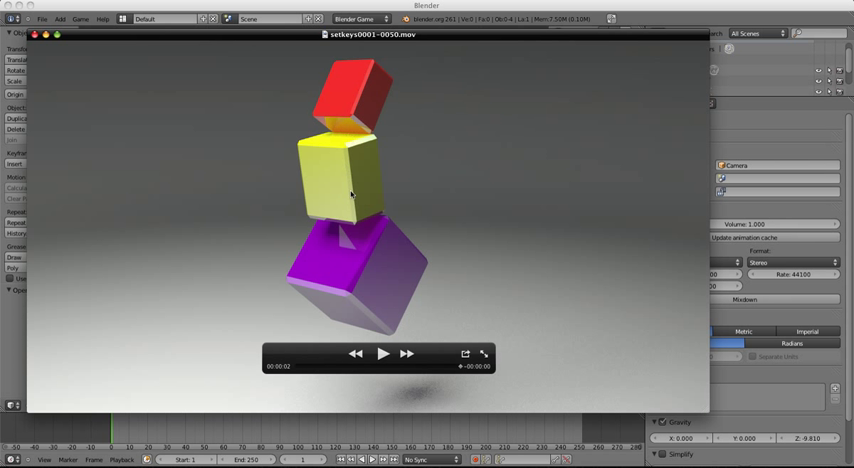
pyautogui.moveTo(344, 200)
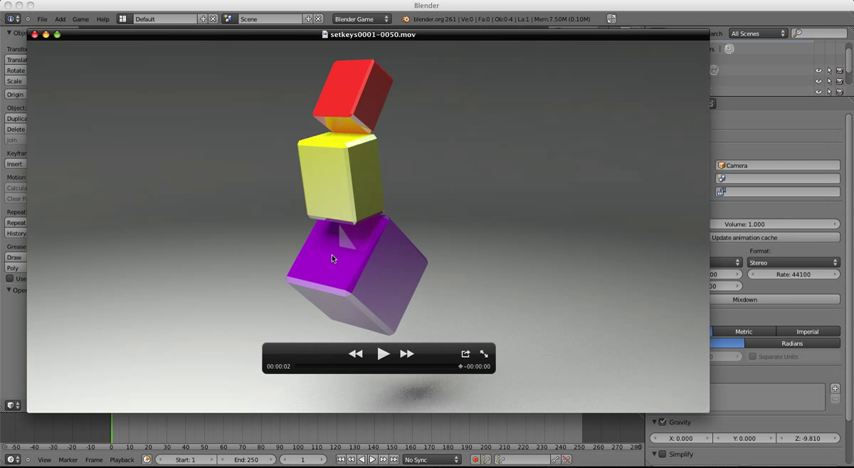
pyautogui.moveTo(64, 52)
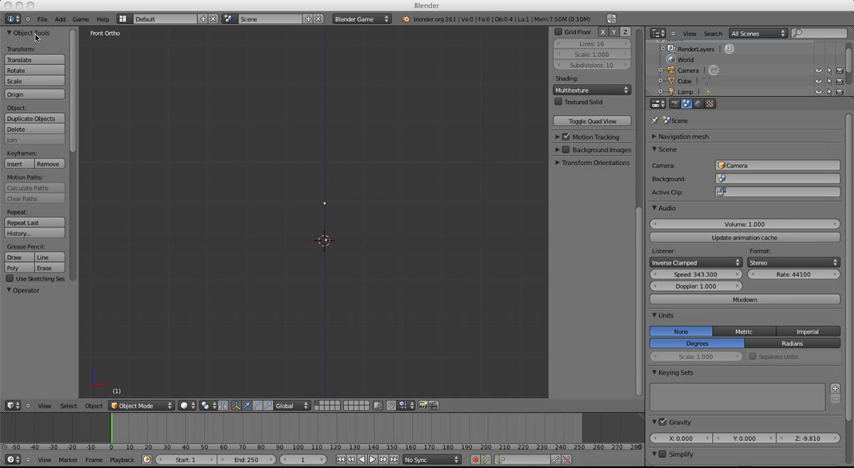
pyautogui.moveTo(324, 240)
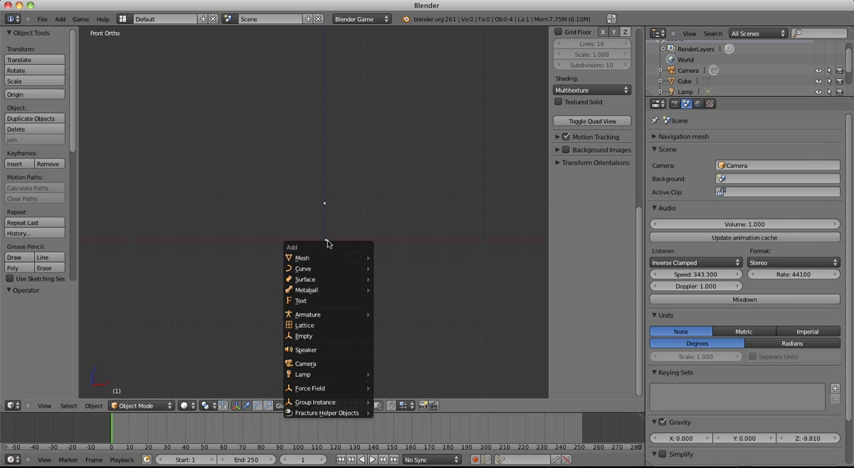
pyautogui.moveTo(300, 258)
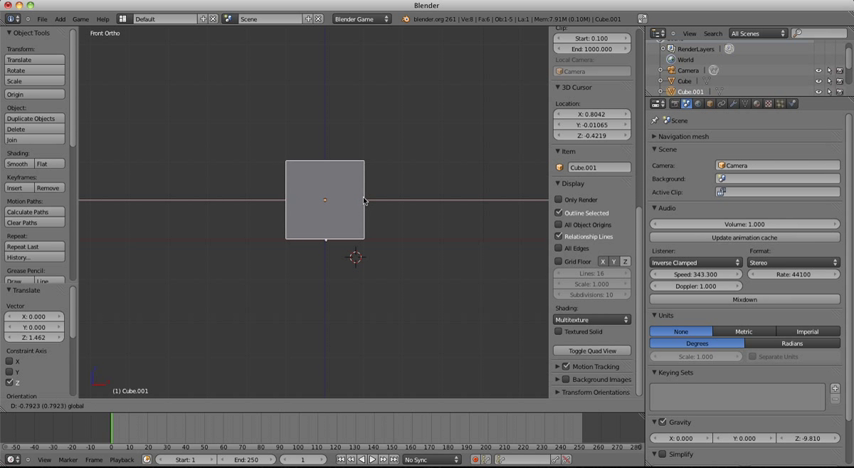
pyautogui.press('Tab')
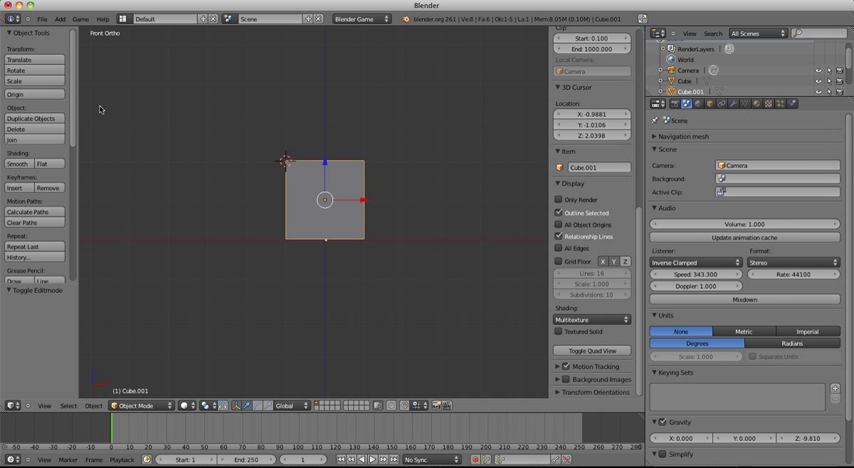
pyautogui.click(16, 94)
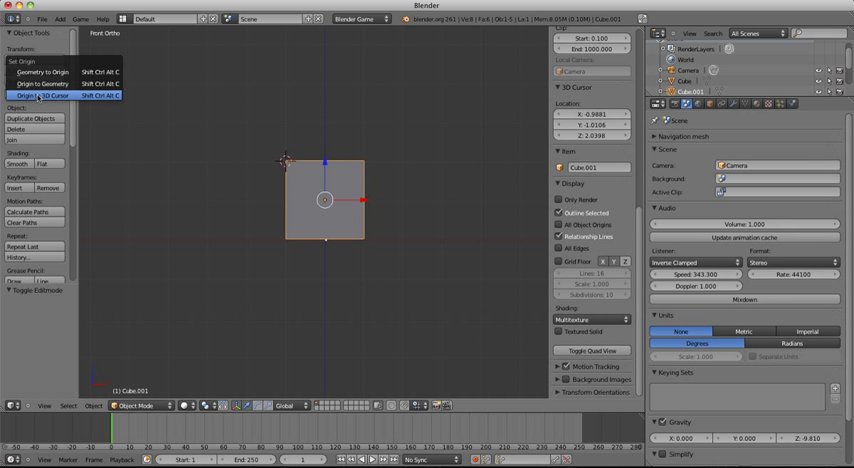
pyautogui.click(32, 96)
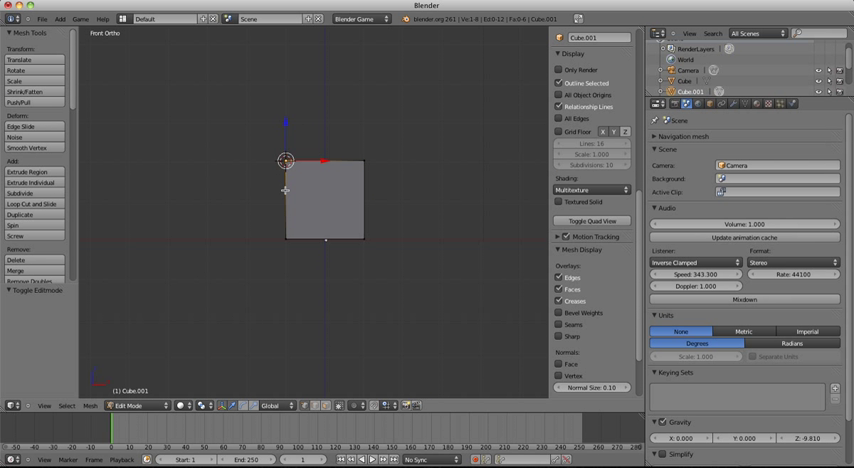
# Duplicate the cube twice, scaling each copy smaller and lining them up in a row
pyautogui.click(140, 404)
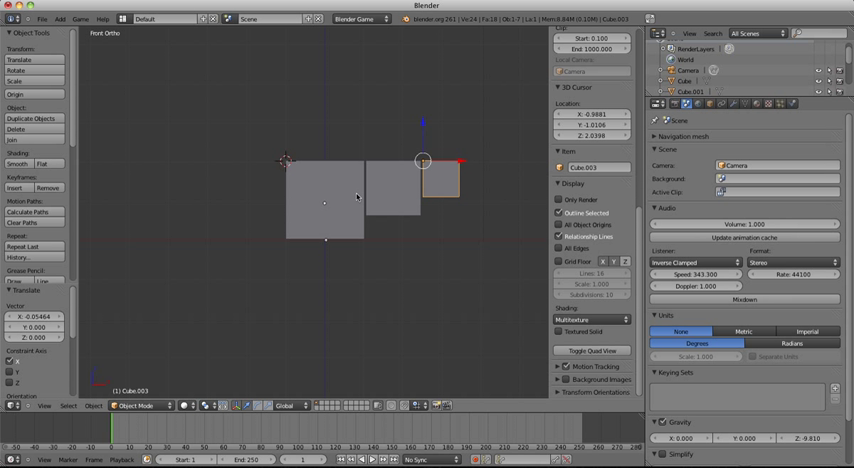
pyautogui.moveTo(392, 192)
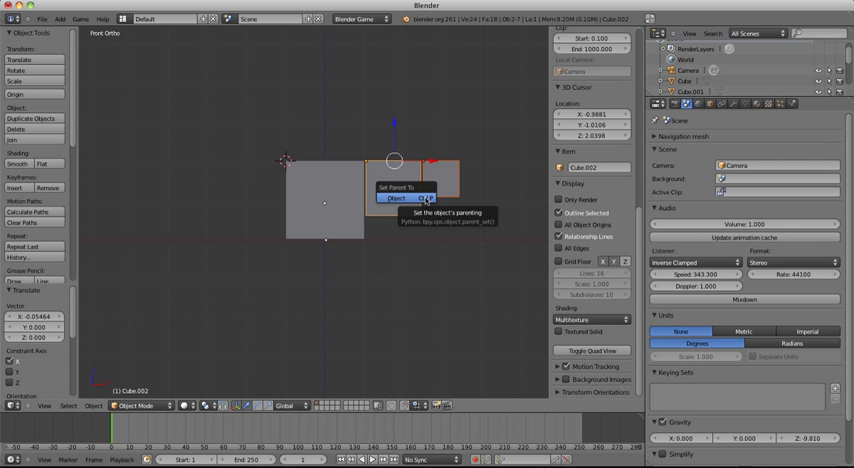
# Parent the smallest cube to the middle cube, and the middle cube to the largest
pyautogui.click(396, 196)
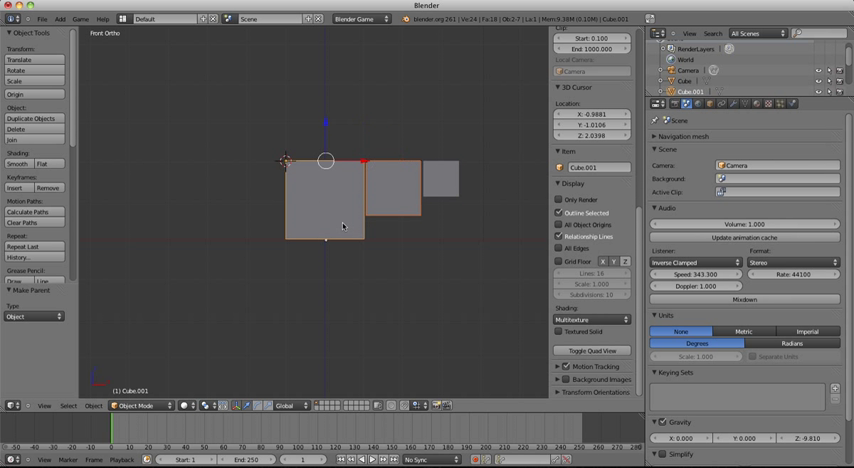
pyautogui.click(344, 224)
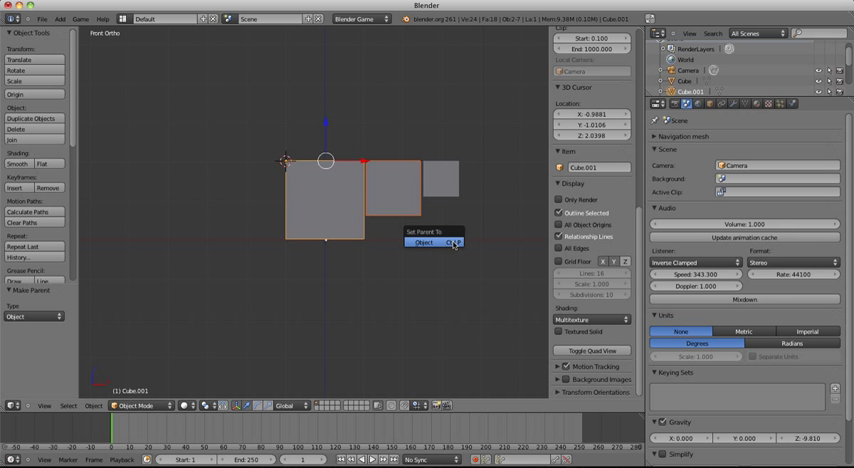
pyautogui.click(426, 242)
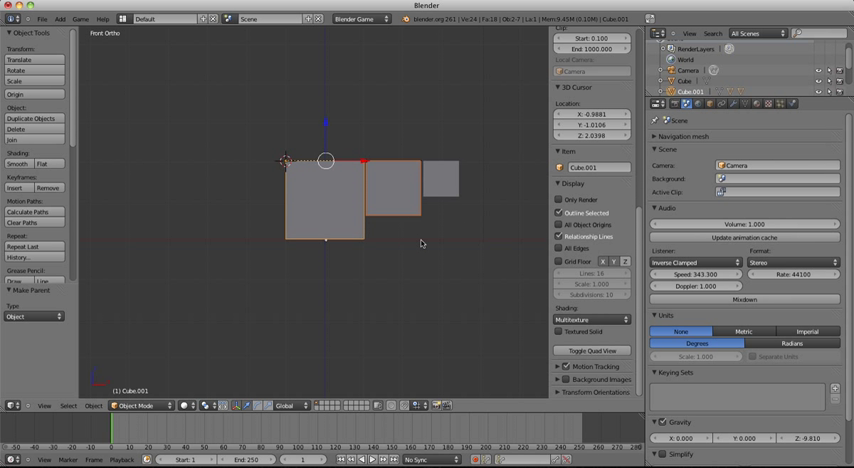
pyautogui.moveTo(444, 228)
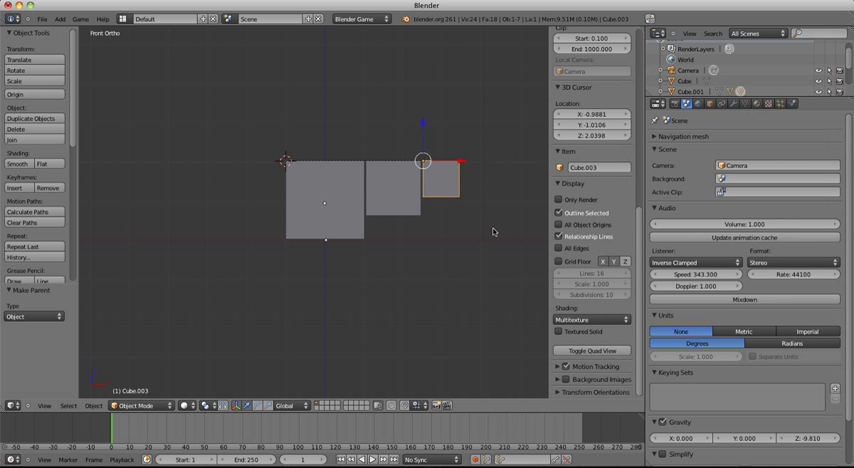
# Add a Transformation constraint to the cube and assign another cube as its target
pyautogui.click(724, 104)
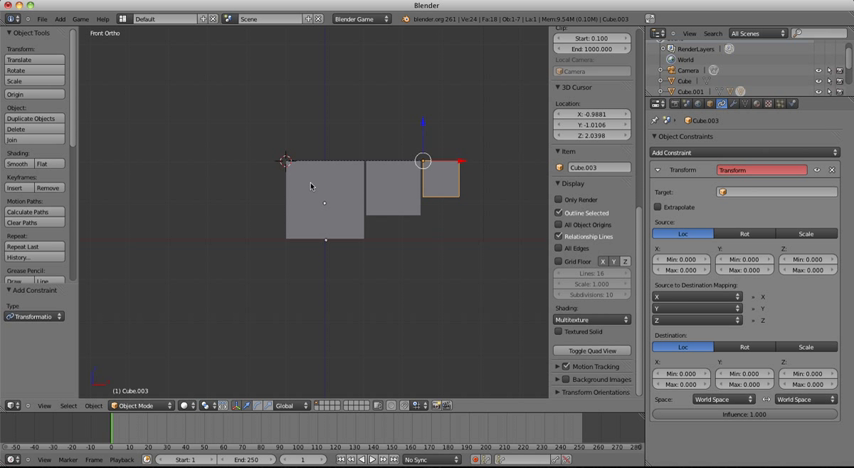
pyautogui.moveTo(348, 176)
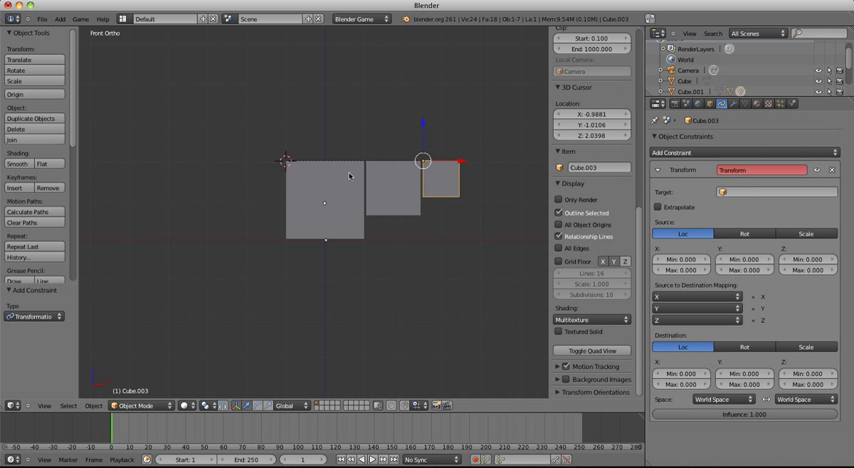
pyautogui.moveTo(436, 186)
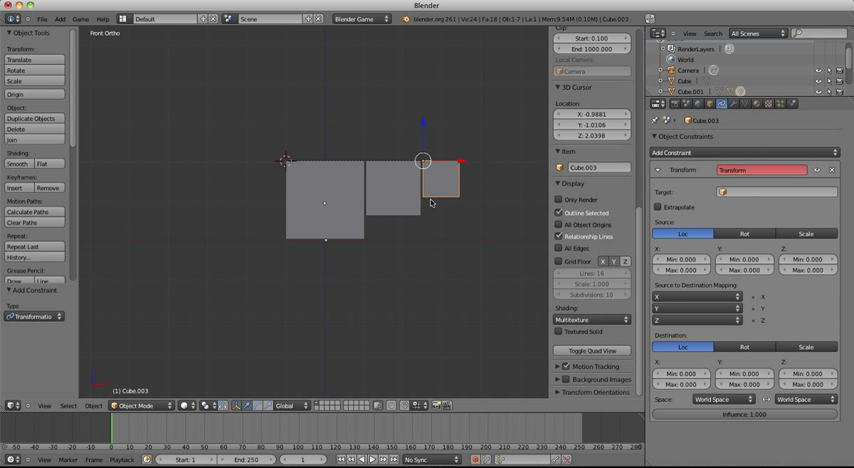
pyautogui.click(770, 192)
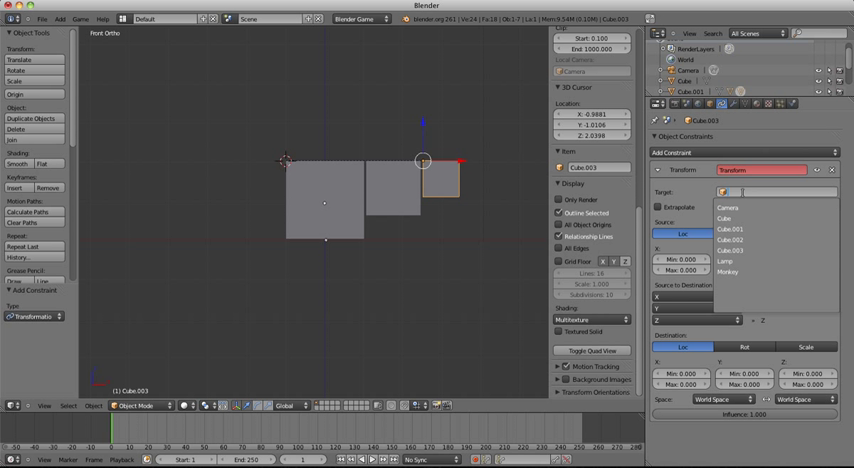
pyautogui.click(724, 236)
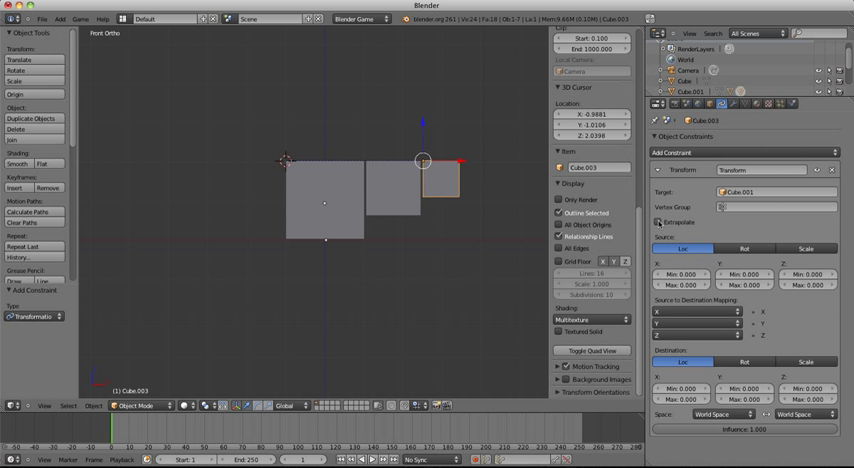
pyautogui.moveTo(662, 222)
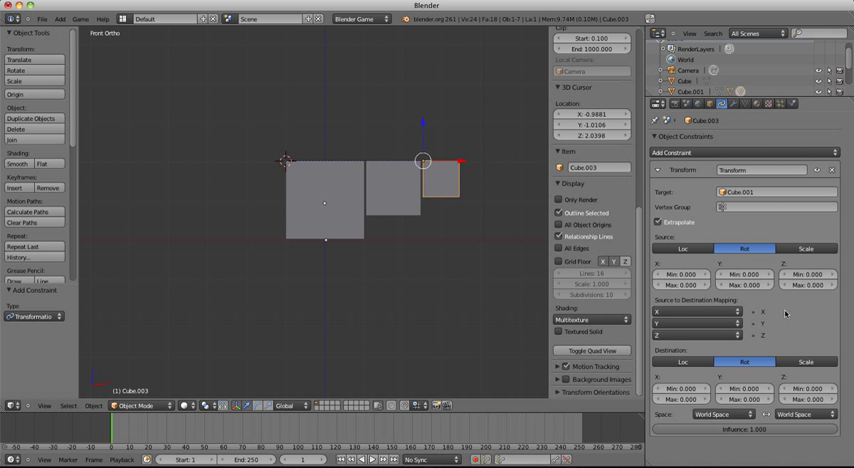
pyautogui.moveTo(784, 300)
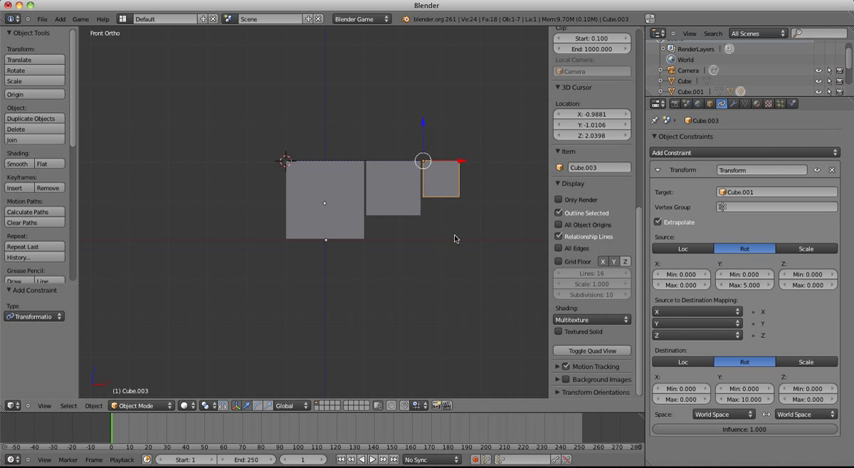
pyautogui.moveTo(364, 218)
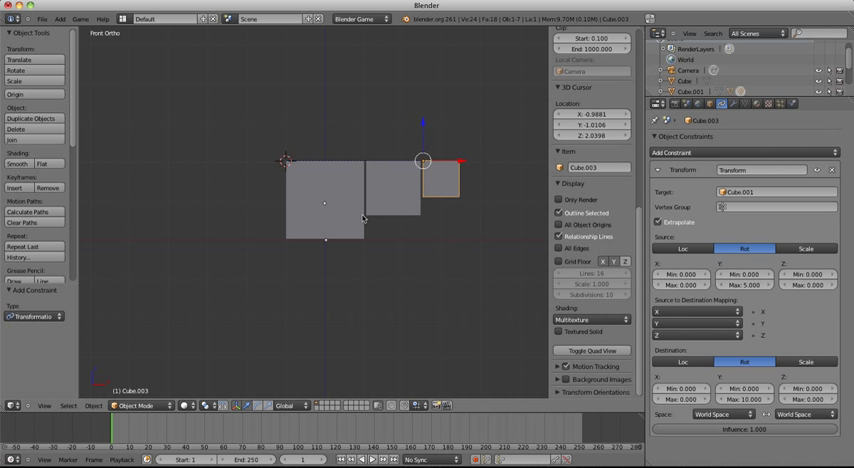
pyautogui.moveTo(484, 190)
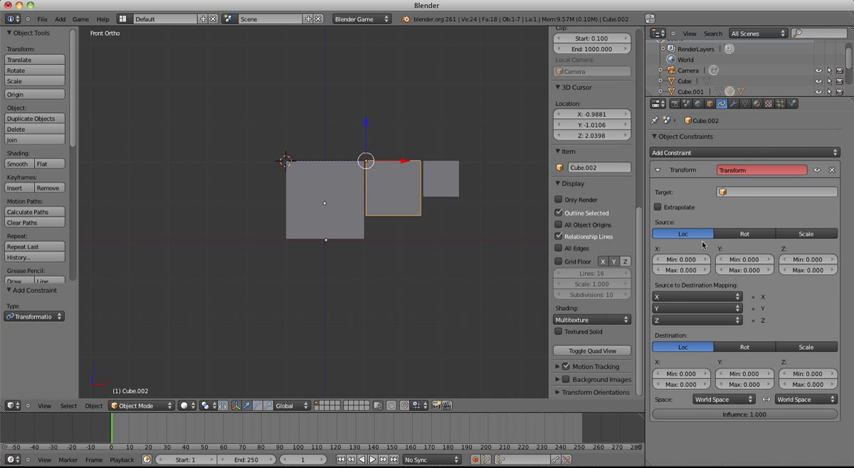
# Add a Transformation constraint to the middle cube, leaving its target unset
pyautogui.click(654, 208)
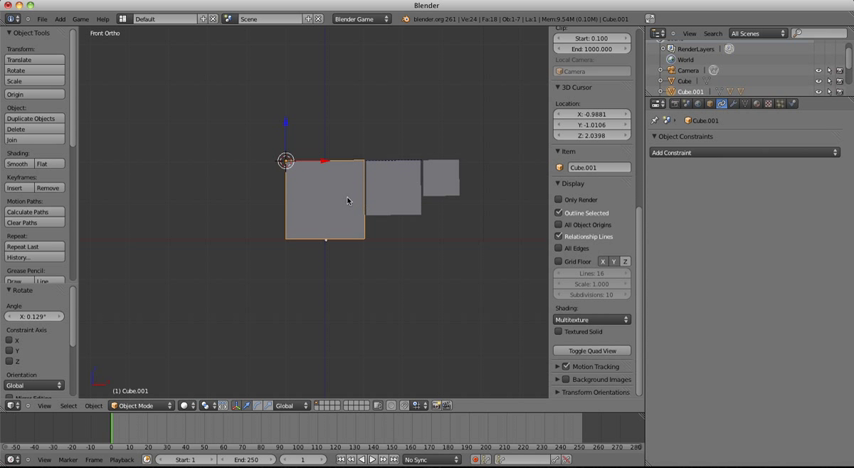
pyautogui.moveTo(312, 238)
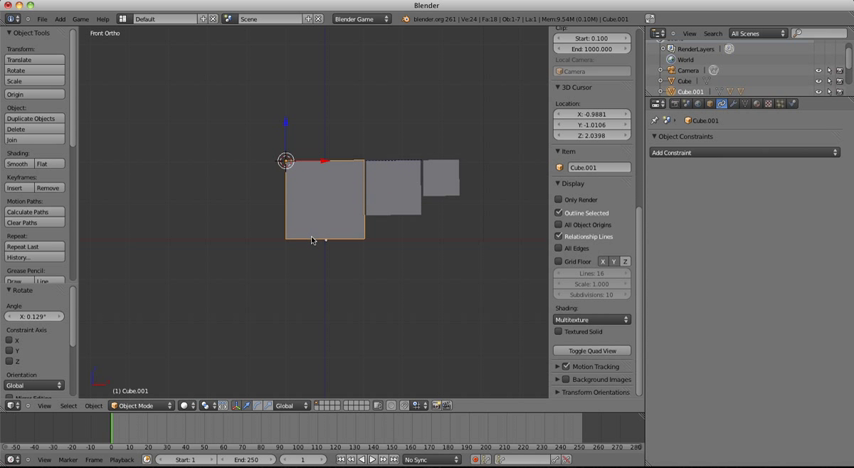
pyautogui.moveTo(328, 260)
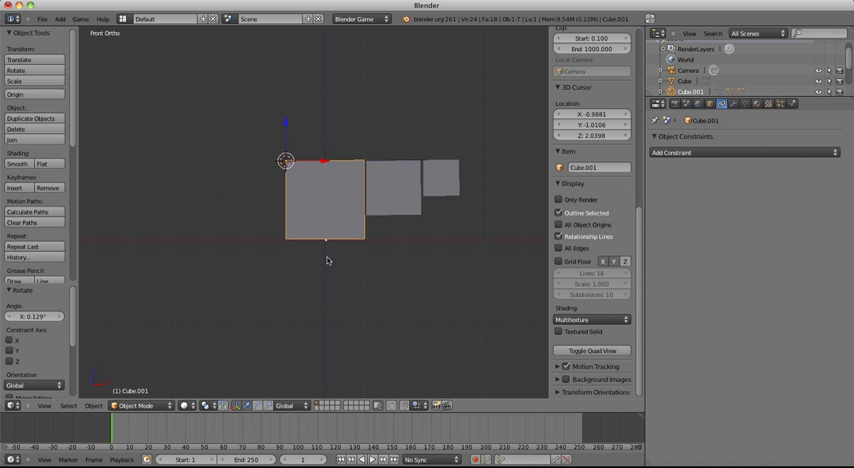